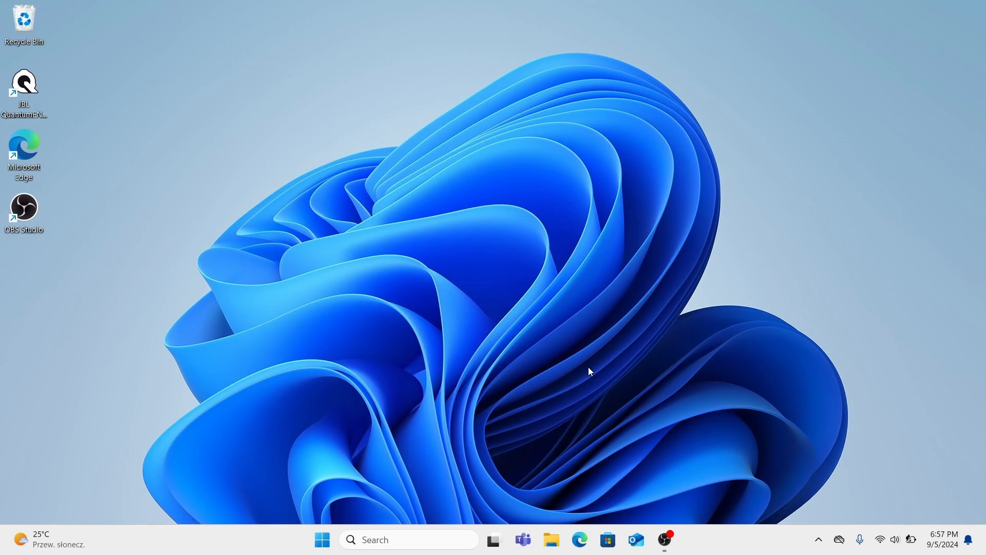
mouse_move(738, 403)
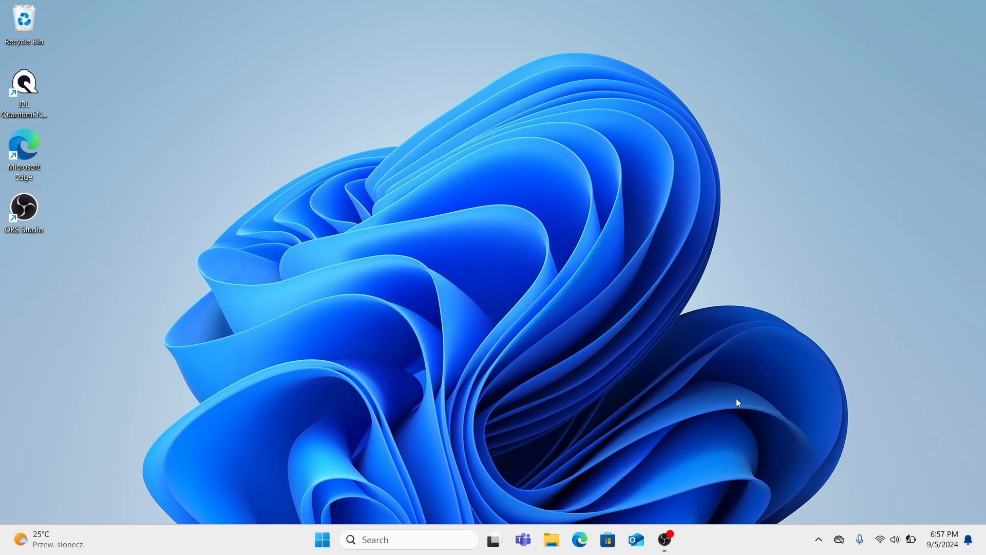
Search Windows for 'syna' so Razer Synapse appears as the best match.
left_click(819, 539)
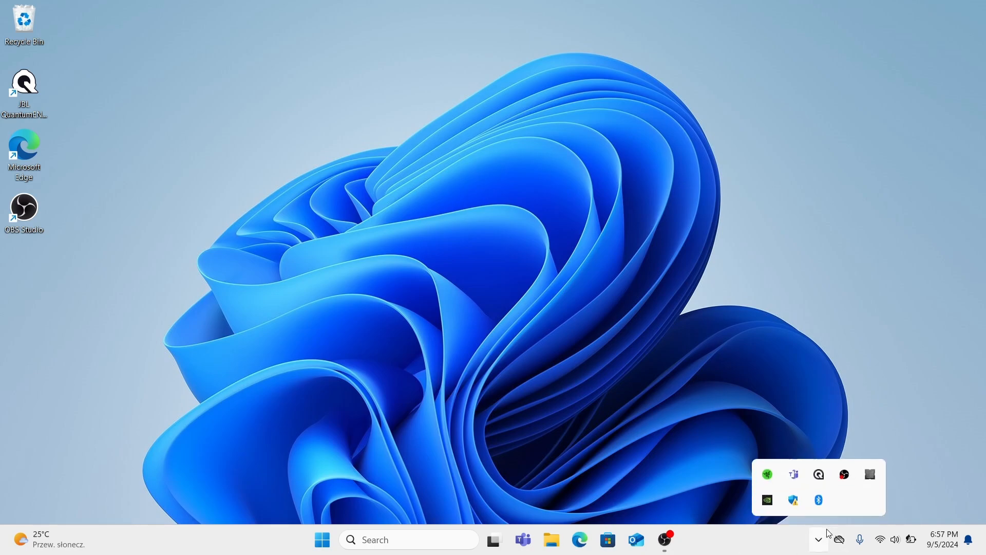
mouse_move(766, 473)
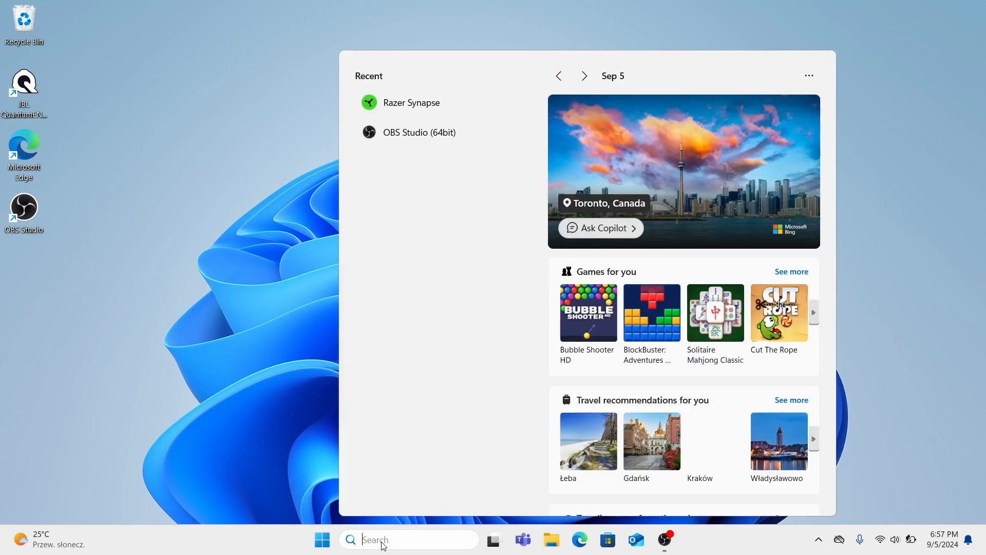
type("s")
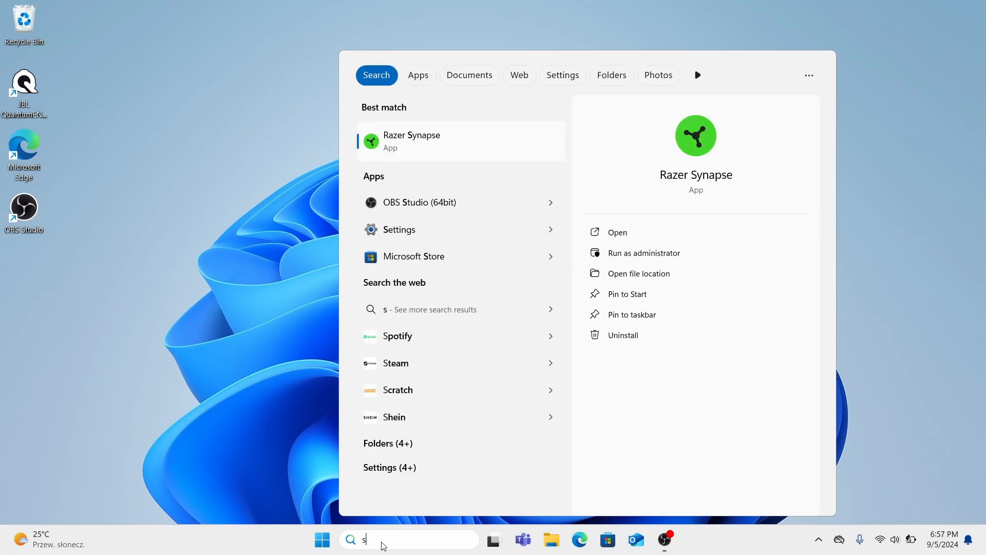
type("yna")
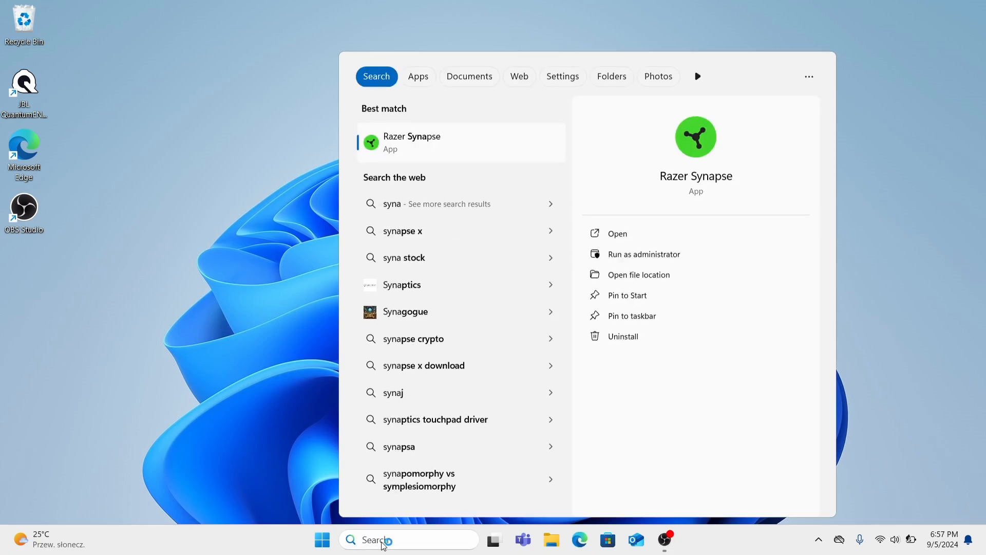
Launch Razer Synapse from the search results to its dashboard with the Seiren V3 Mini.
left_click(617, 233)
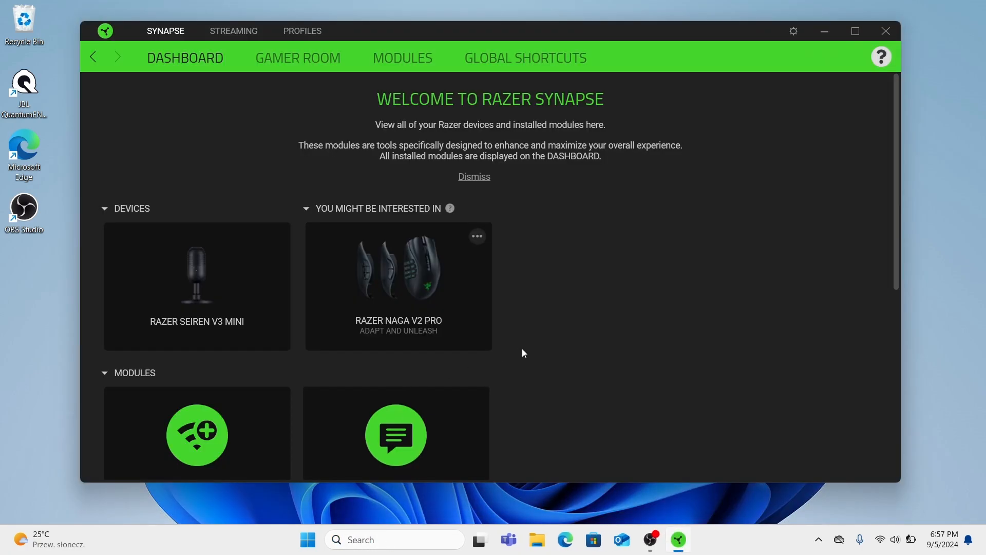
mouse_move(668, 385)
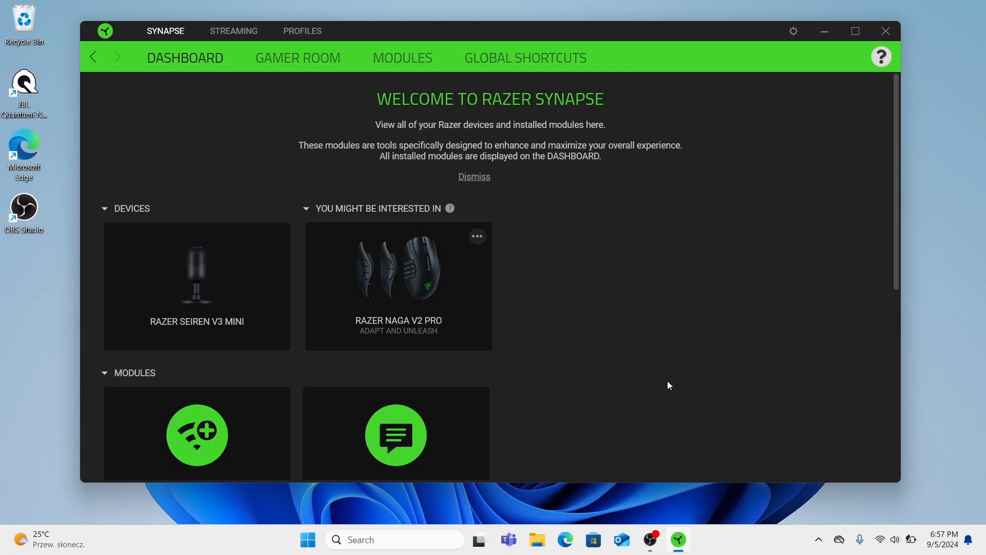
mouse_move(312, 190)
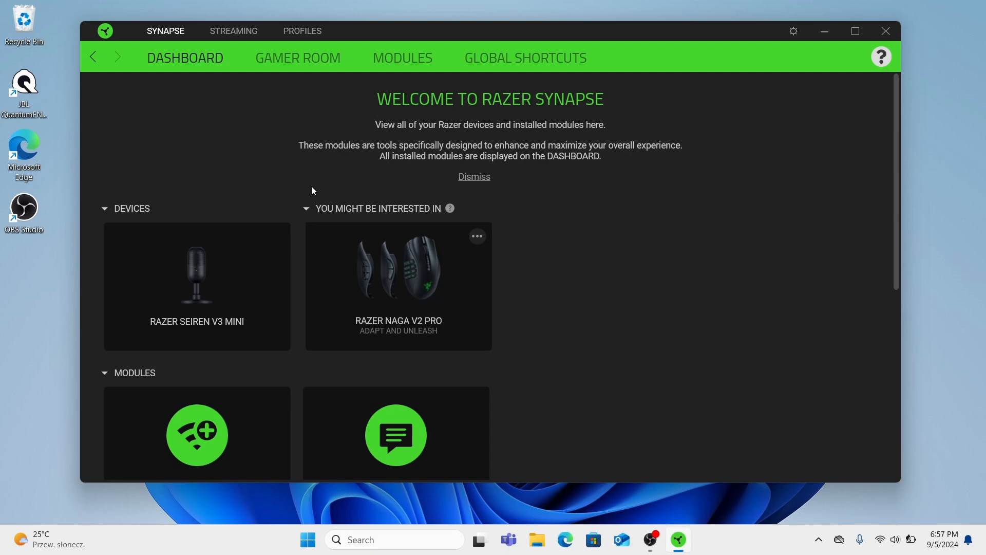
mouse_move(119, 195)
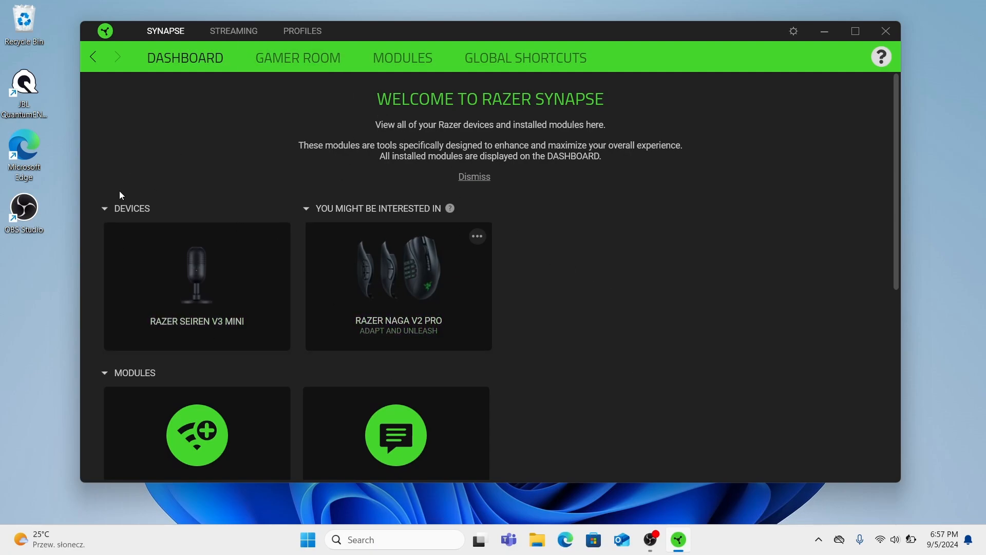
mouse_move(506, 193)
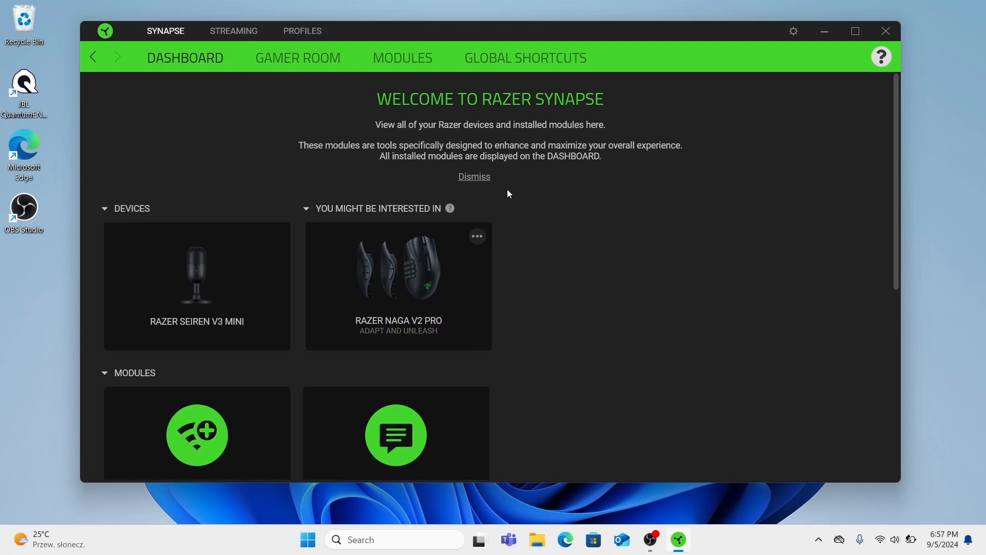
mouse_move(293, 195)
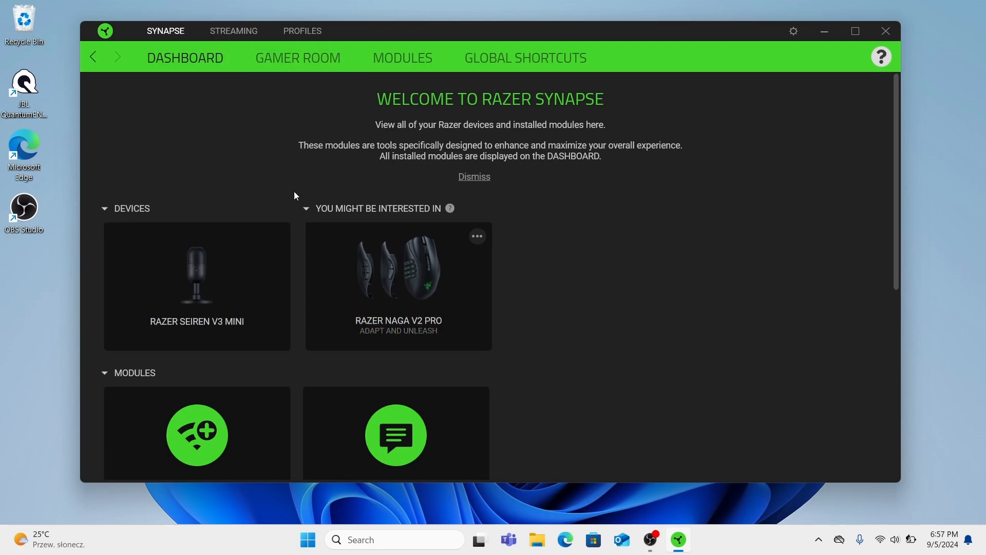
mouse_move(670, 347)
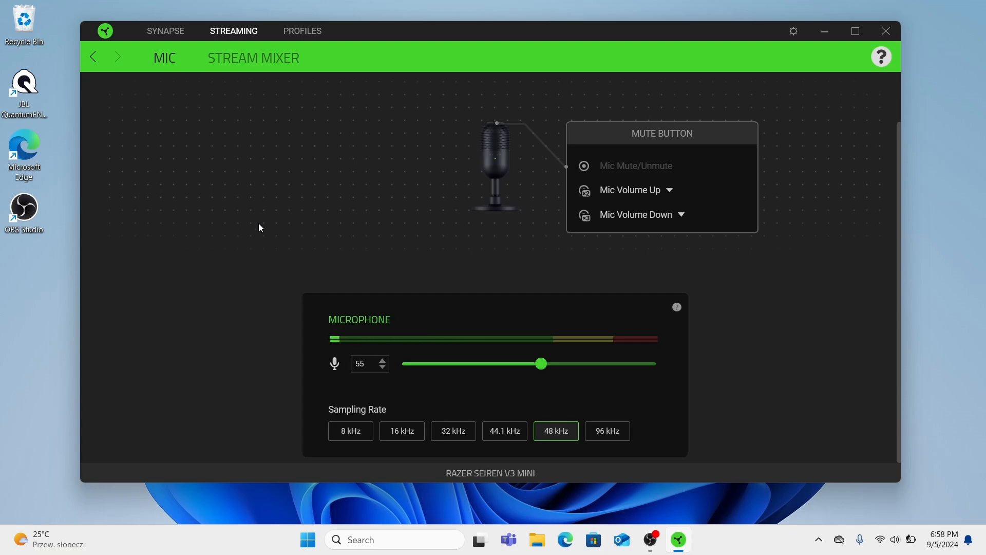
Show the Seiren V3 Mini mic settings under Streaming with gain 55 and 48 kHz sampling.
left_click(164, 29)
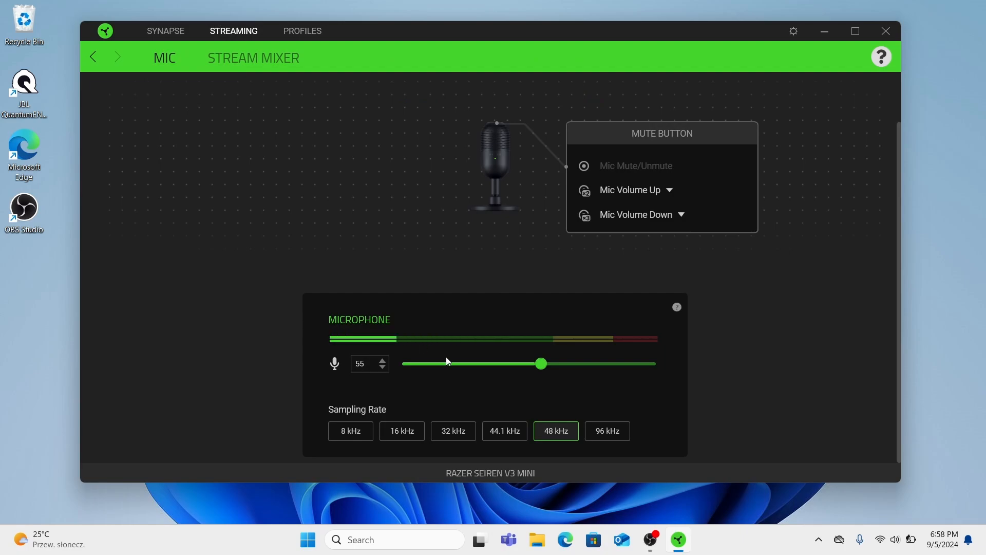
mouse_move(394, 262)
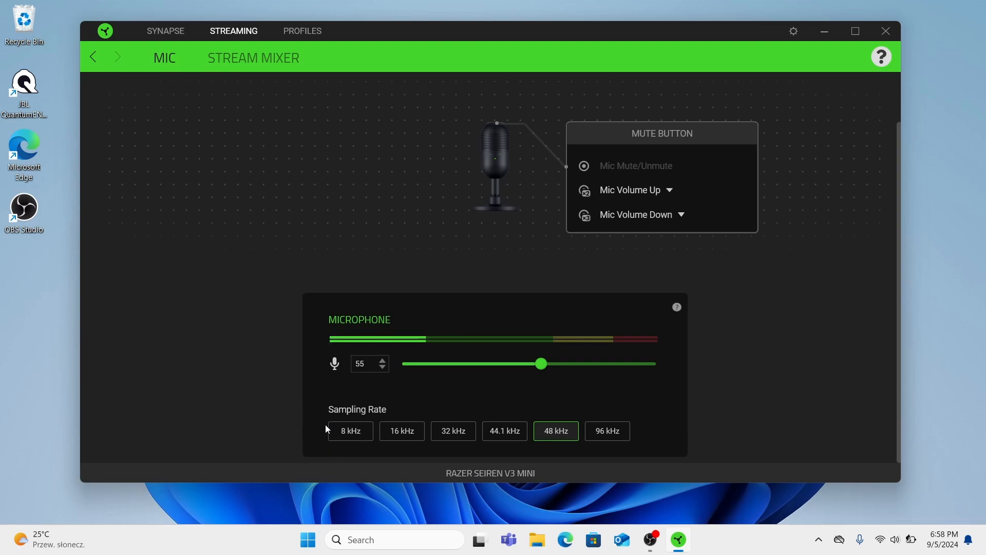
mouse_move(295, 387)
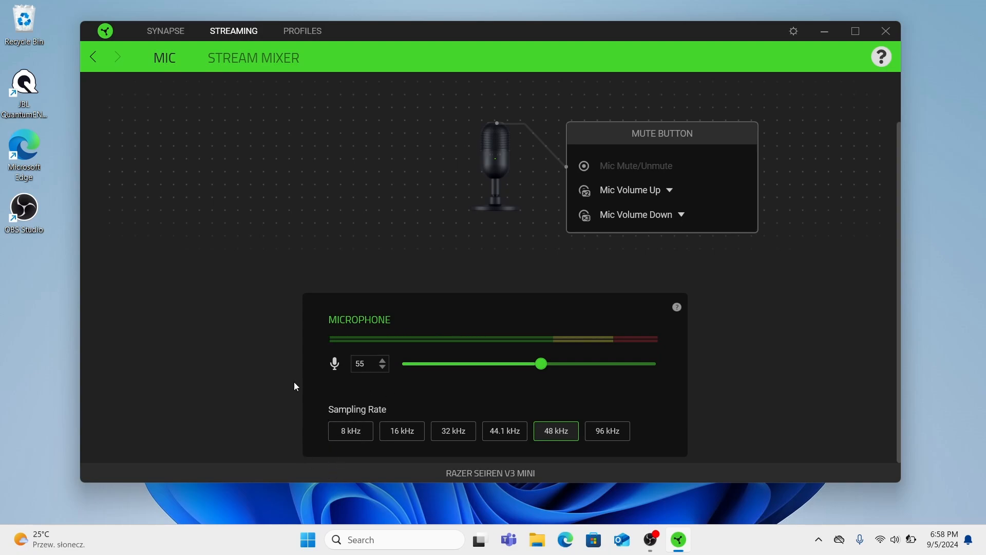
mouse_move(542, 245)
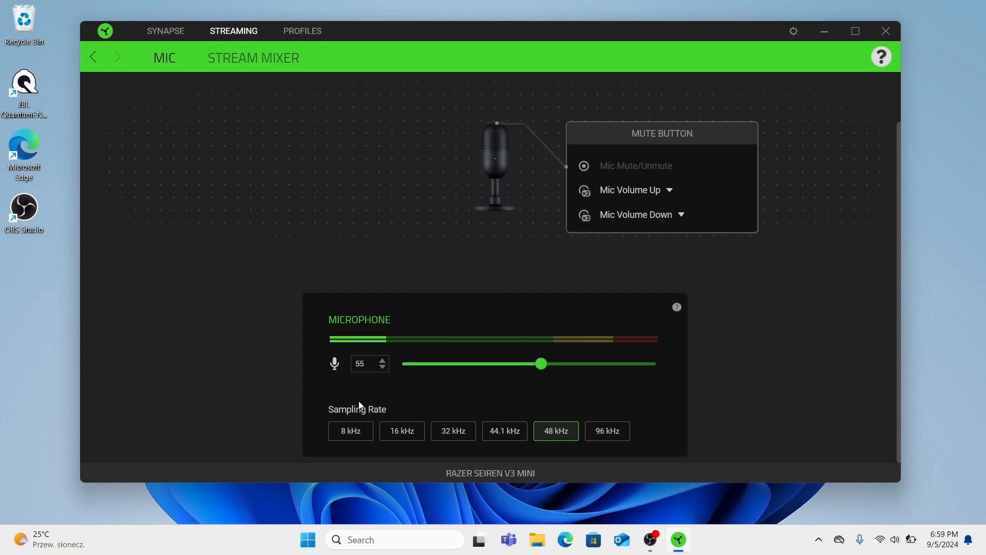
mouse_move(343, 445)
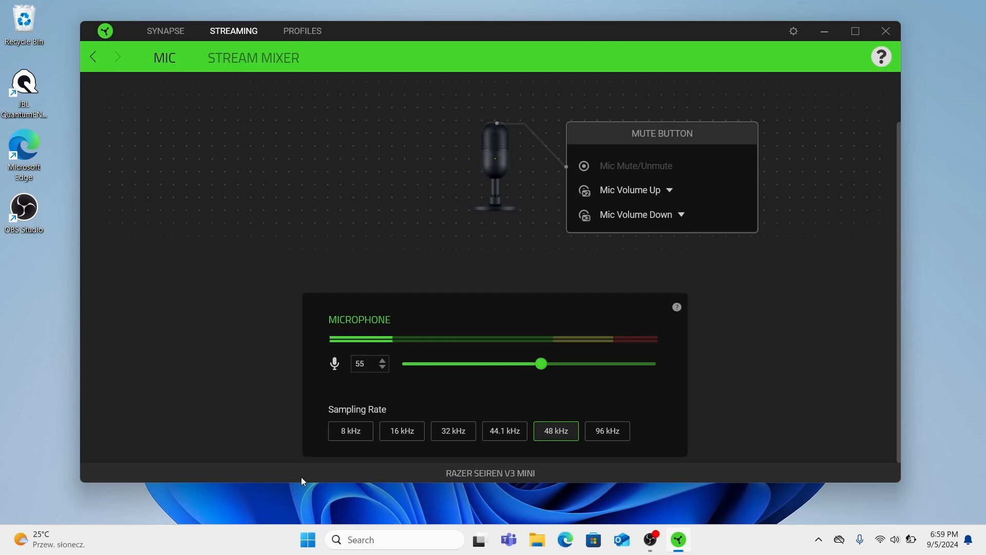
mouse_move(402, 430)
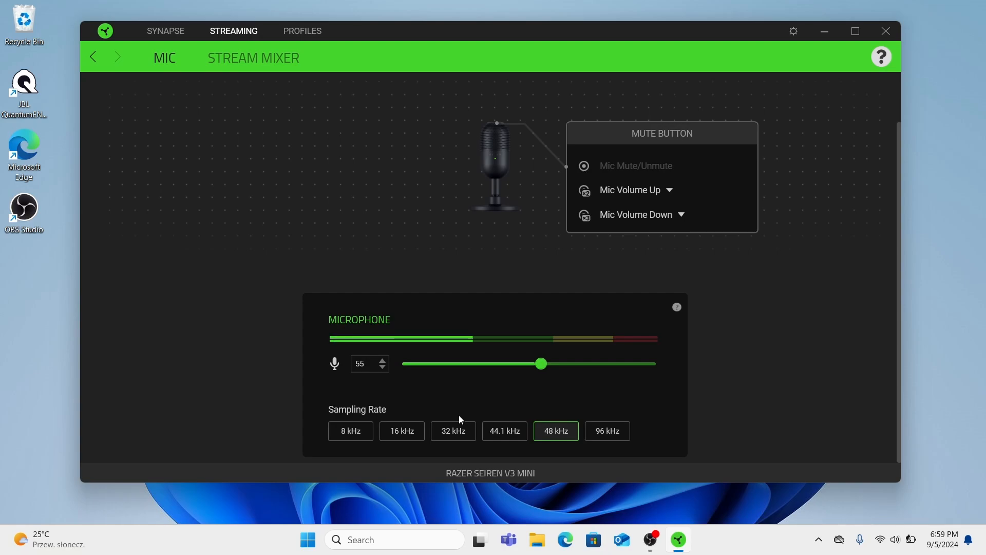
mouse_move(497, 464)
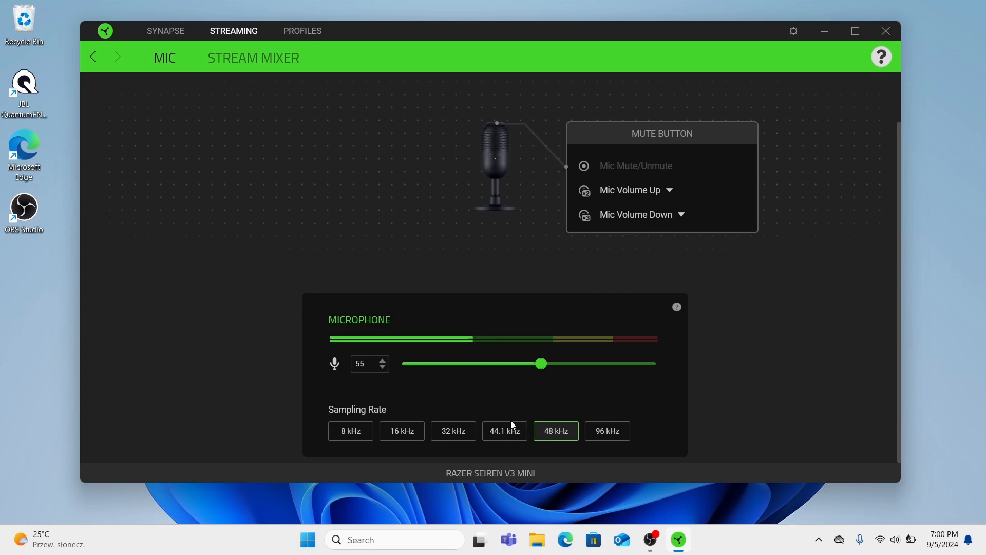
mouse_move(568, 506)
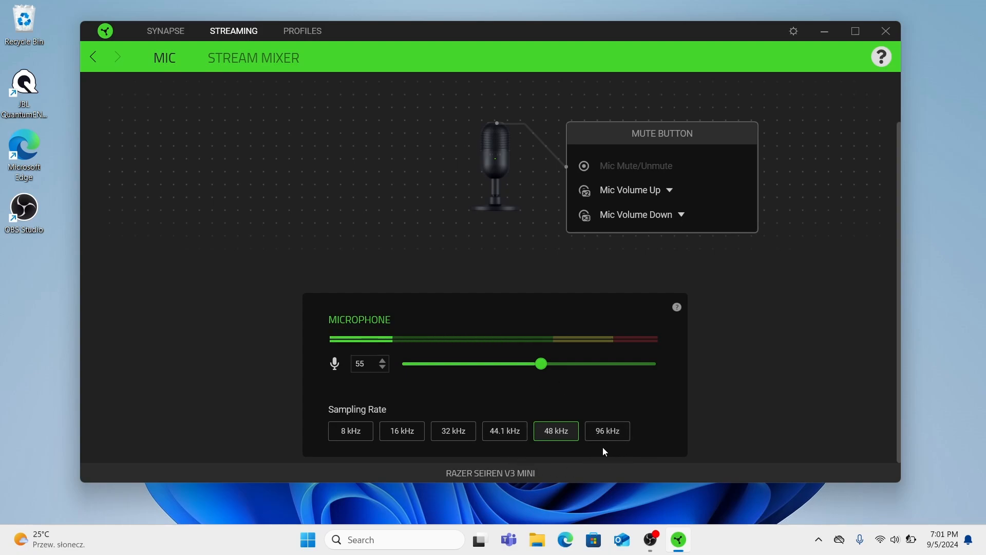
mouse_move(633, 418)
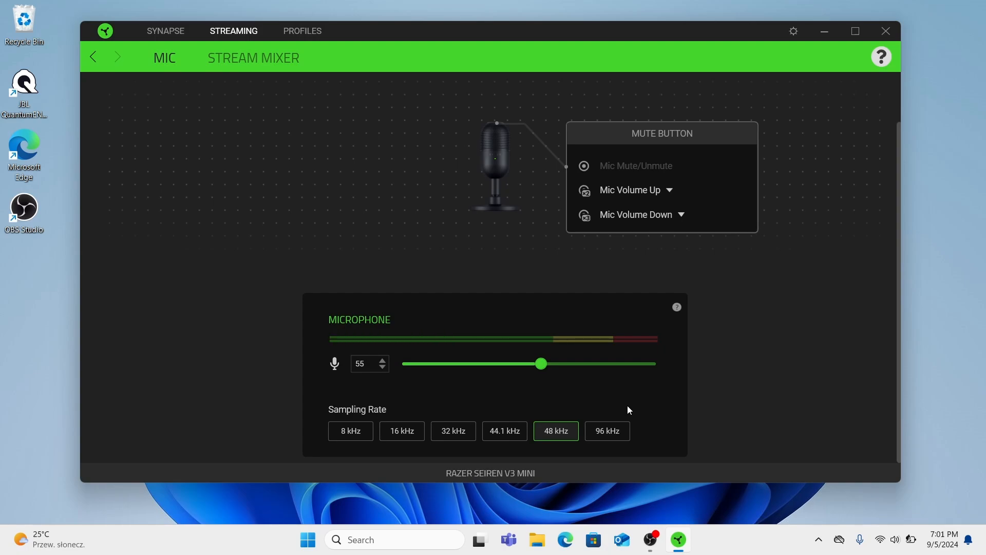
mouse_move(556, 411)
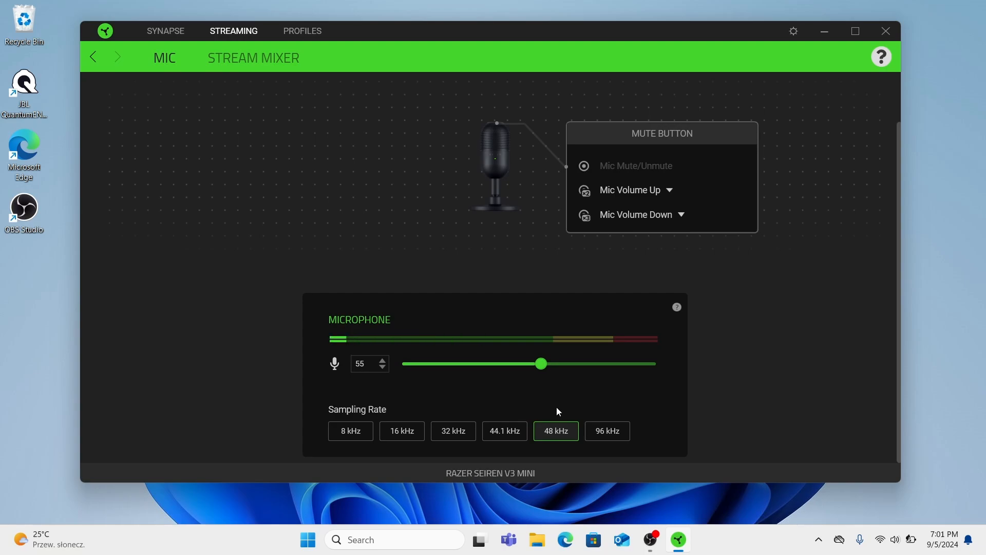
mouse_move(597, 482)
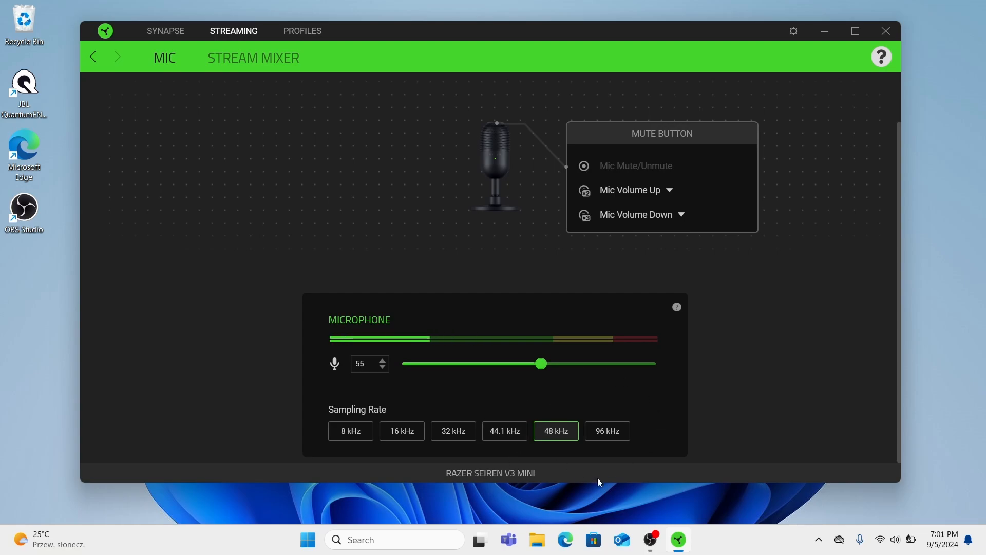
mouse_move(539, 489)
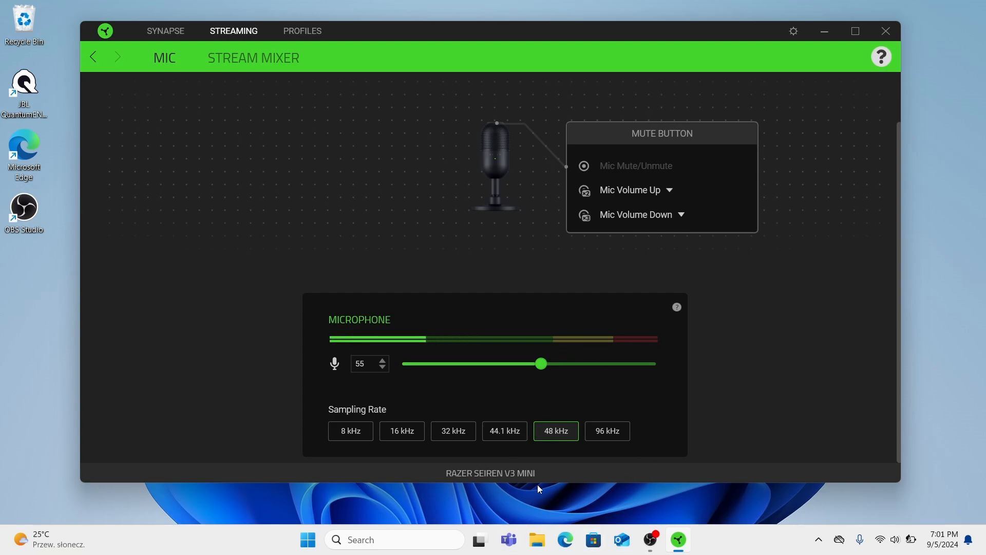